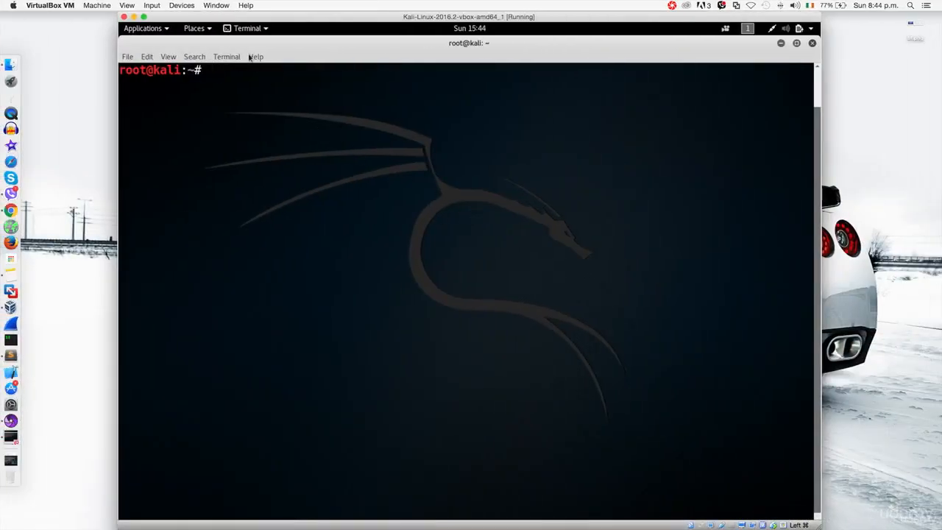
Switch the Kali virtual machine to VirtualBox full-screen mode
click(127, 6)
text(clear)
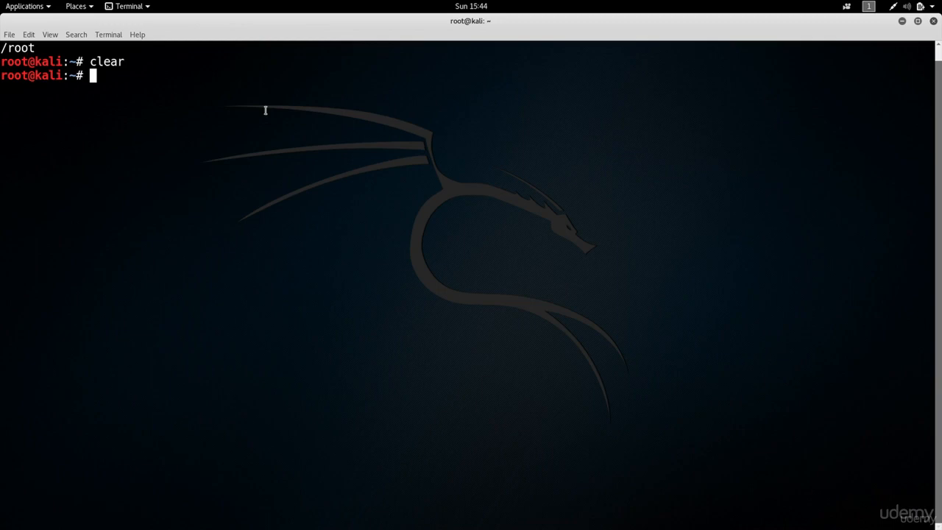
Run apt-get update to fetch the Kali rolling package lists
text(apt-g)
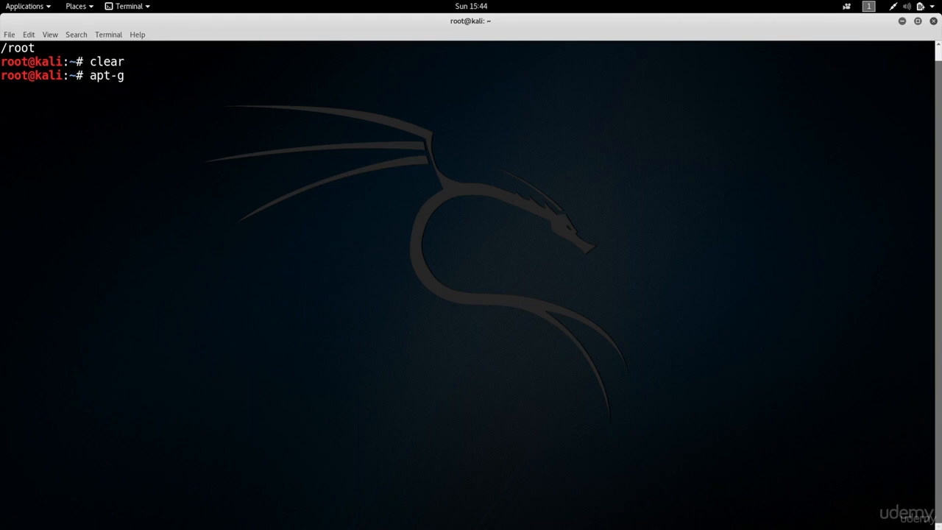
text(et)
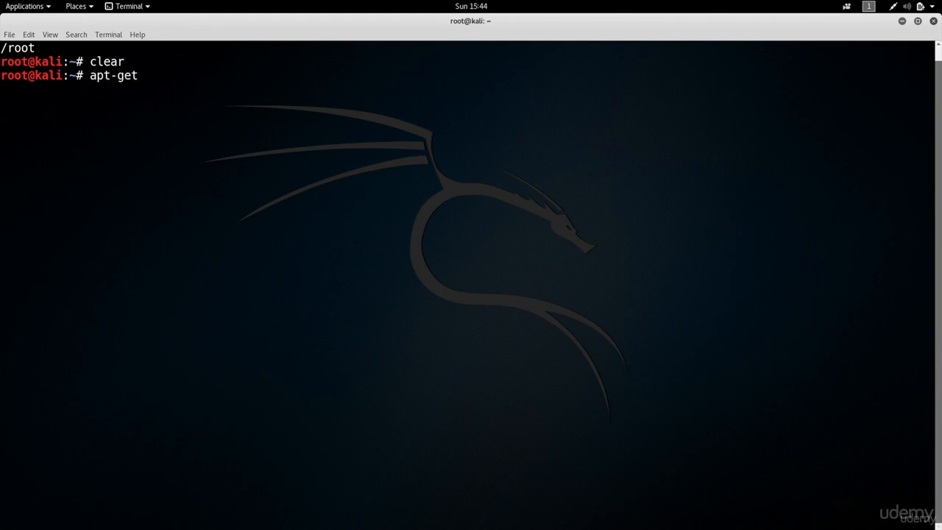
text(install)
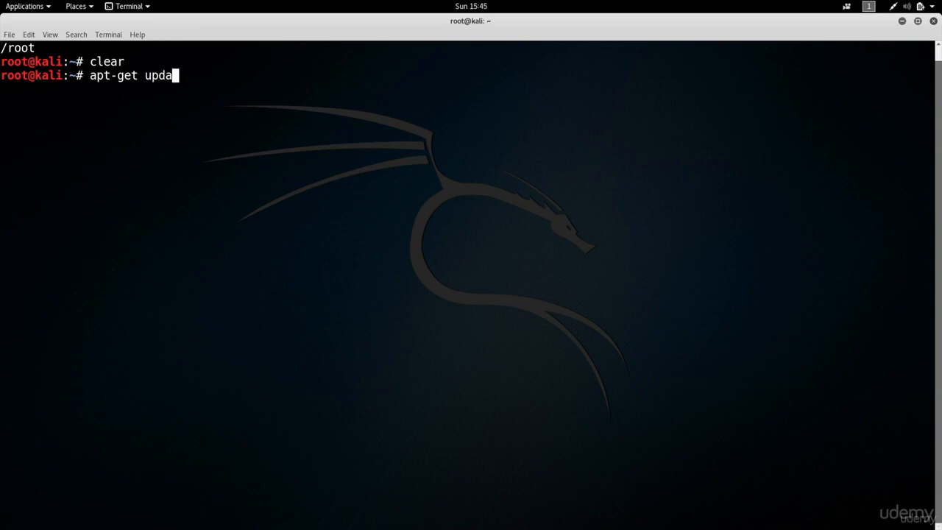
key(Return)
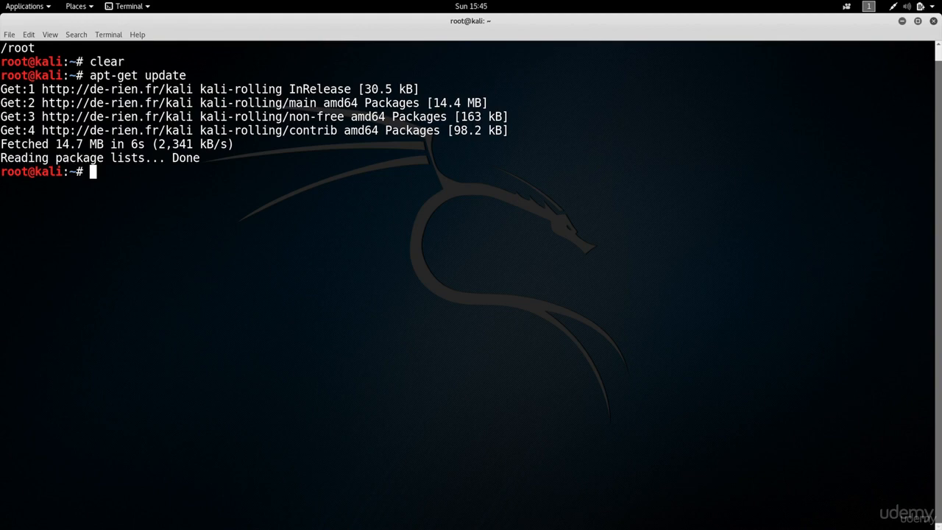
Run apt-get install terminator and answer y to accept its dependencies
text(apt-get)
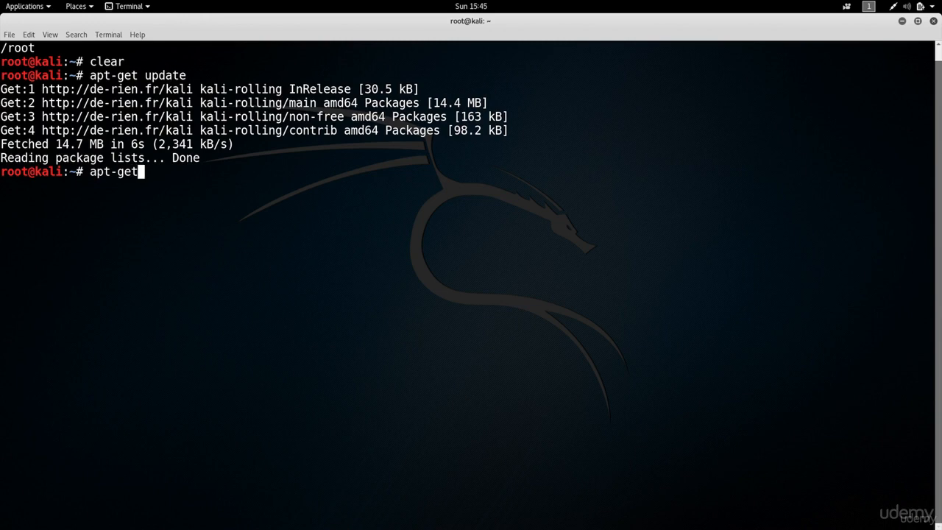
text(install)
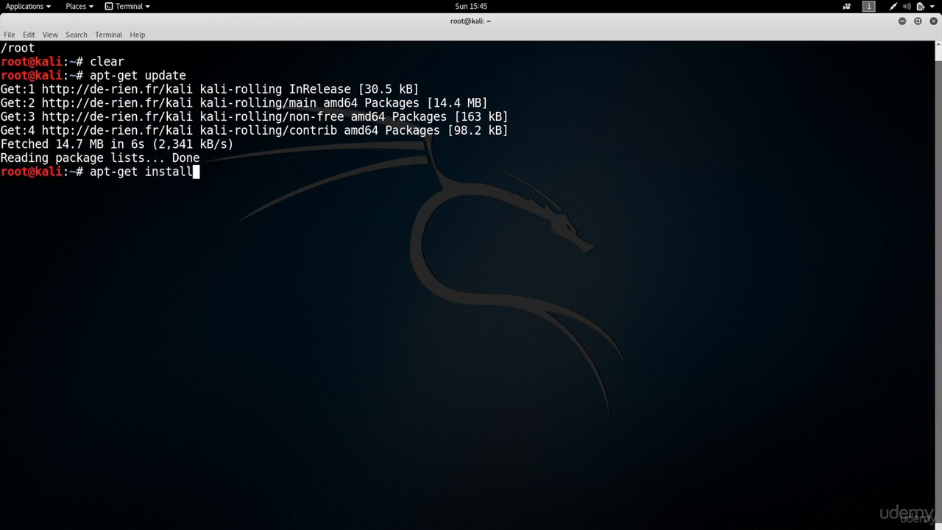
text(term)
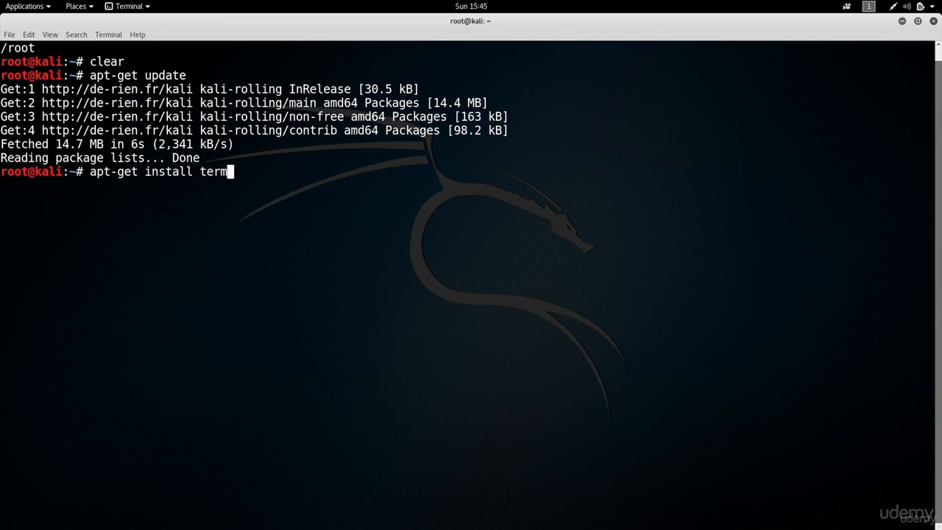
text(inator)
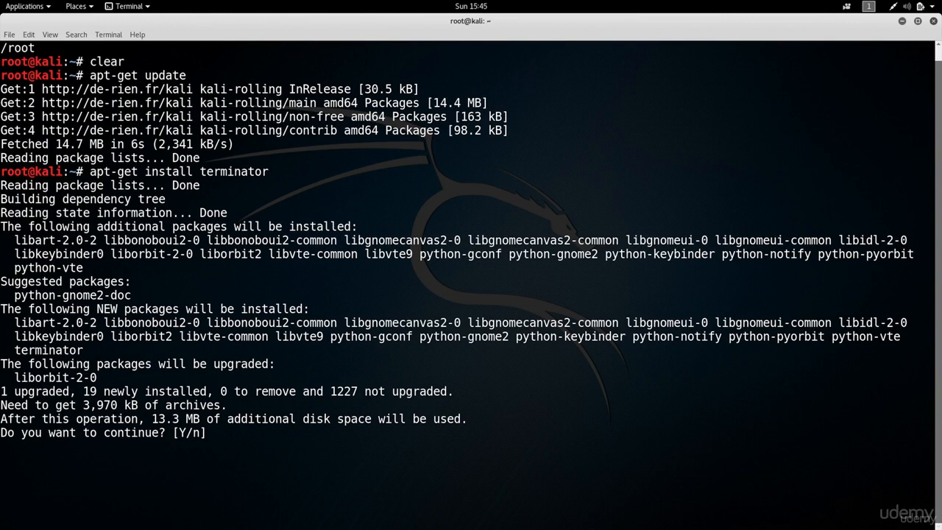
text(y)
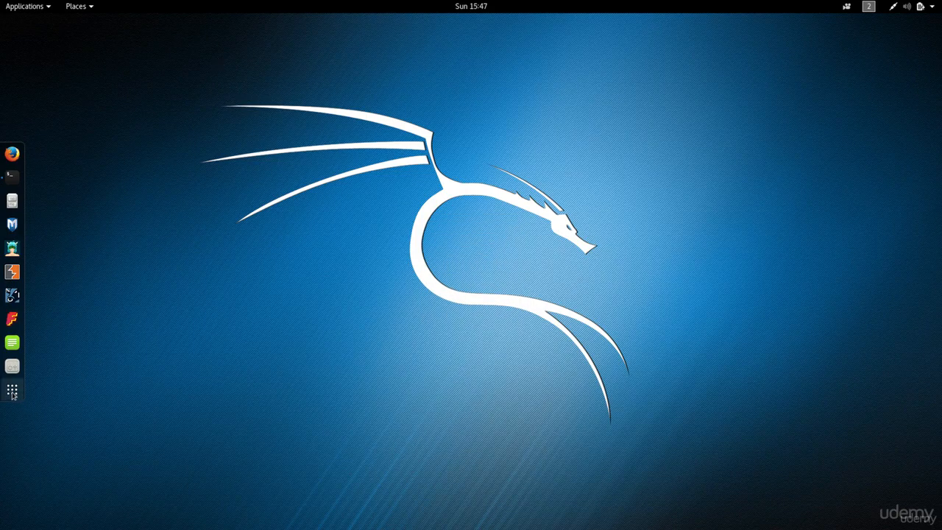
Search applications for 'termin' and add Terminator to the favourites dock
click(11, 390)
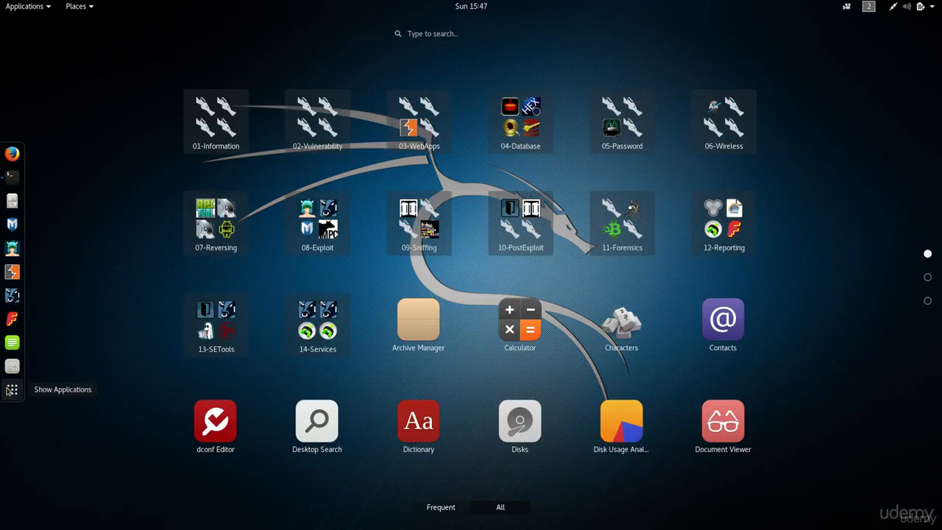
text(t)
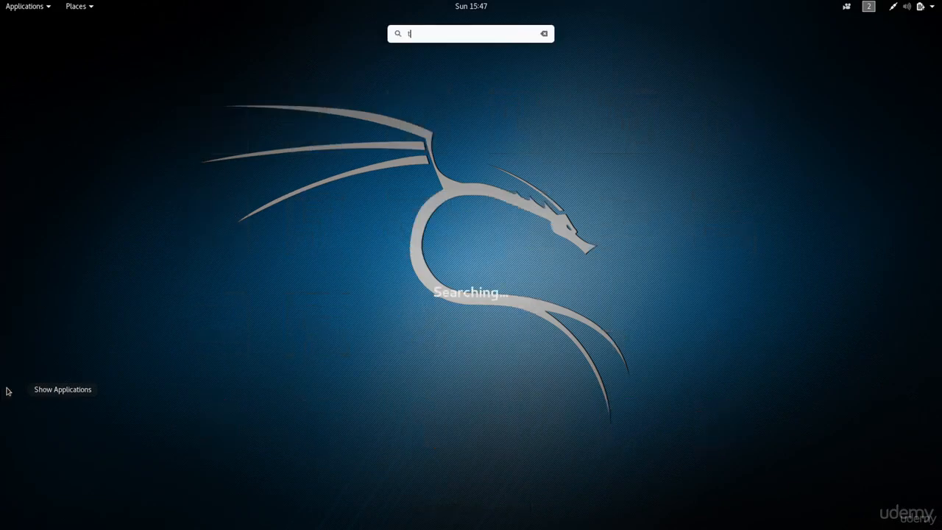
text(ermin)
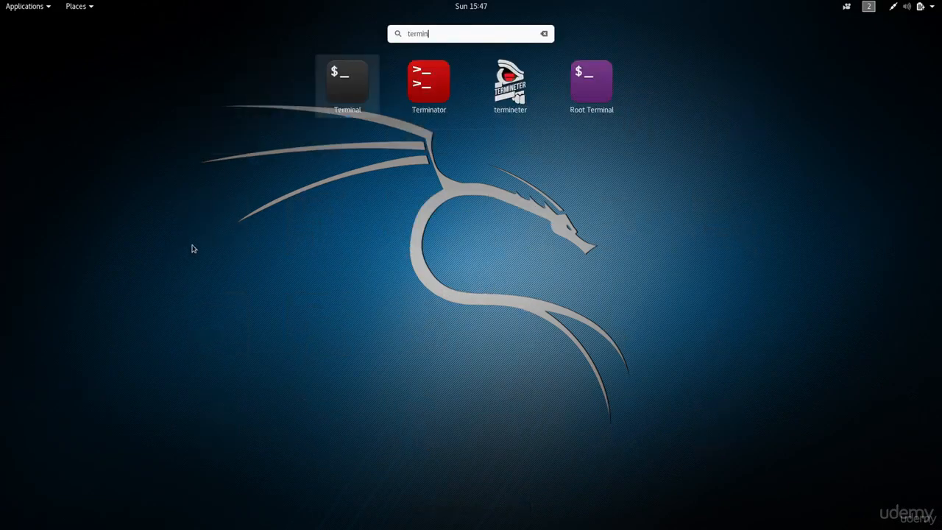
mouse_move(423, 88)
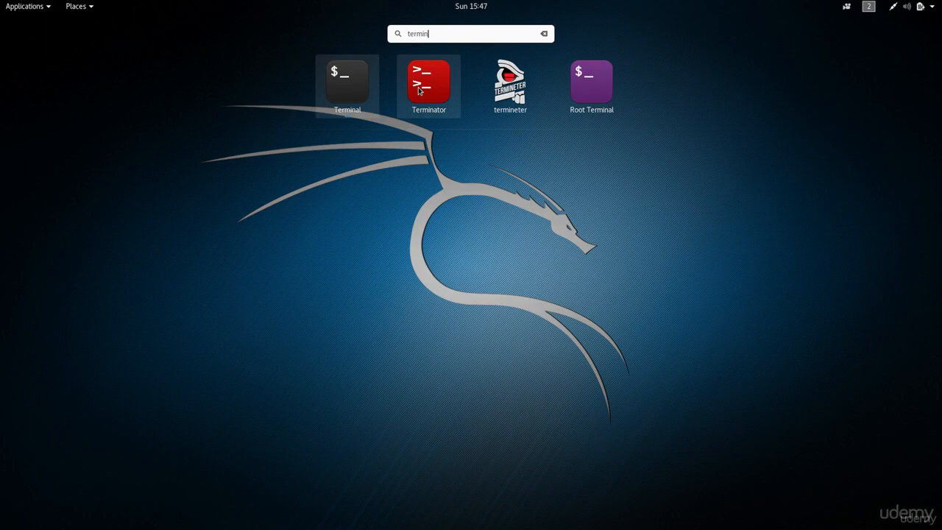
right_click(426, 83)
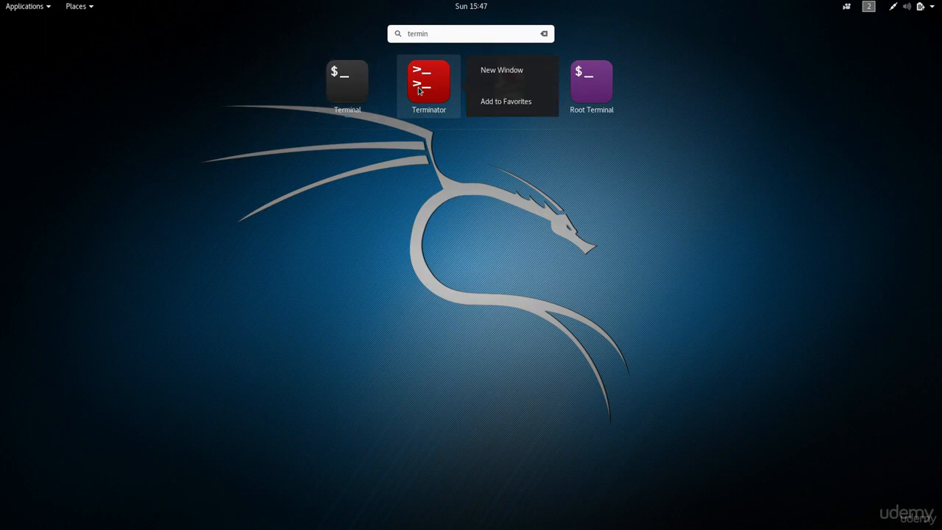
mouse_move(485, 101)
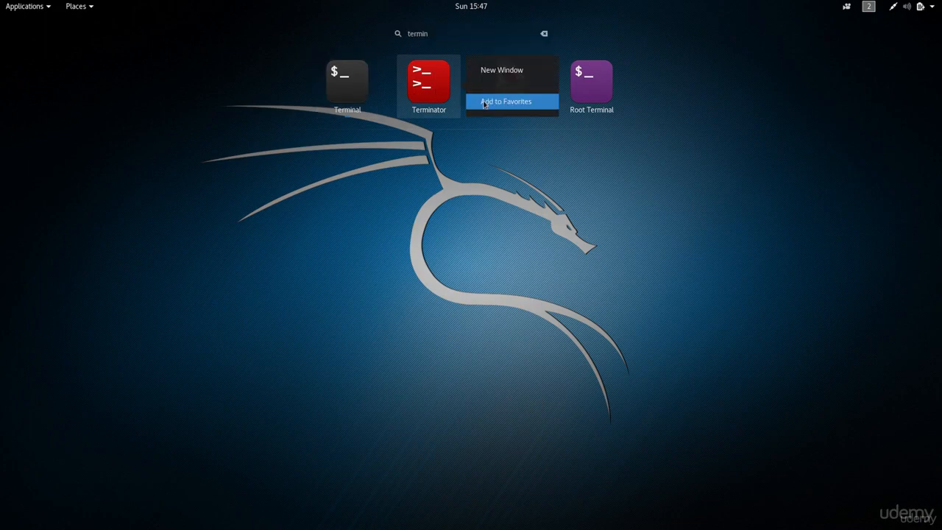
click(512, 100)
text(pwd)
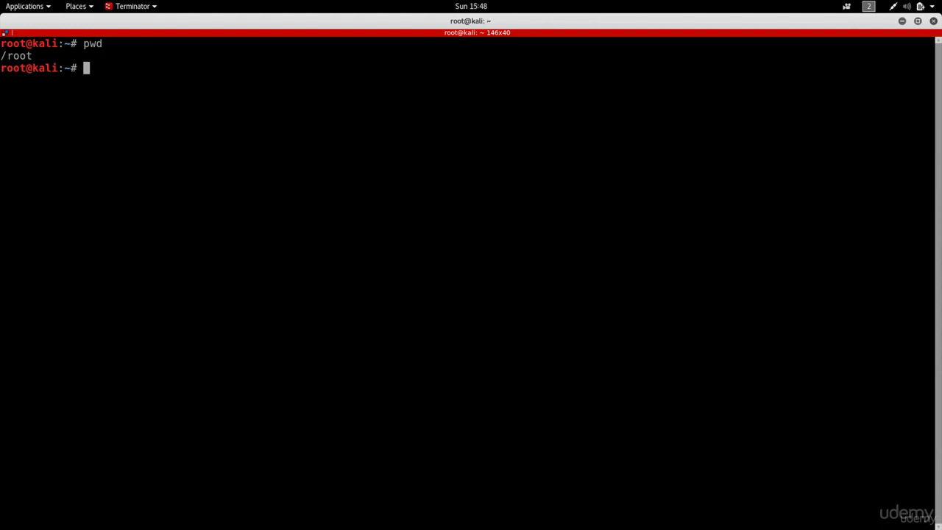
mouse_move(480, 254)
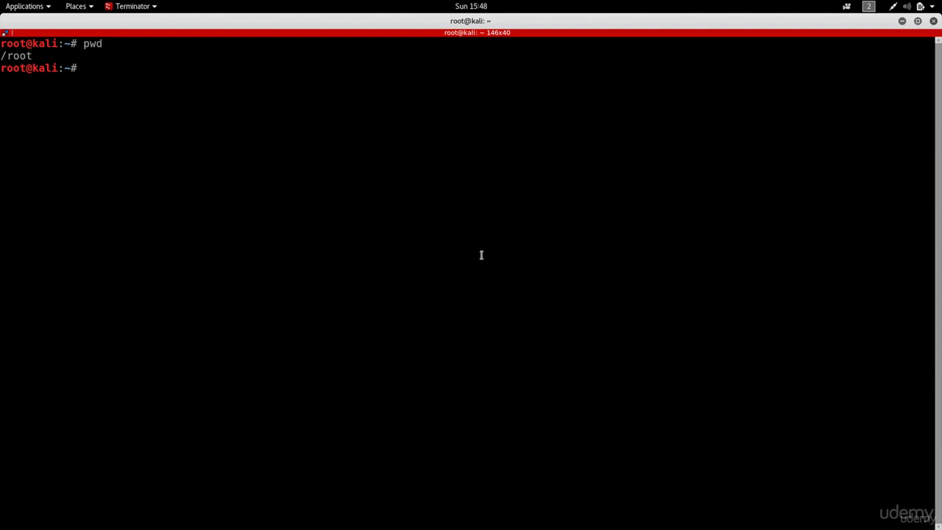
Split the Terminator window into top and bottom panes and run ls in the lower one
right_click(479, 256)
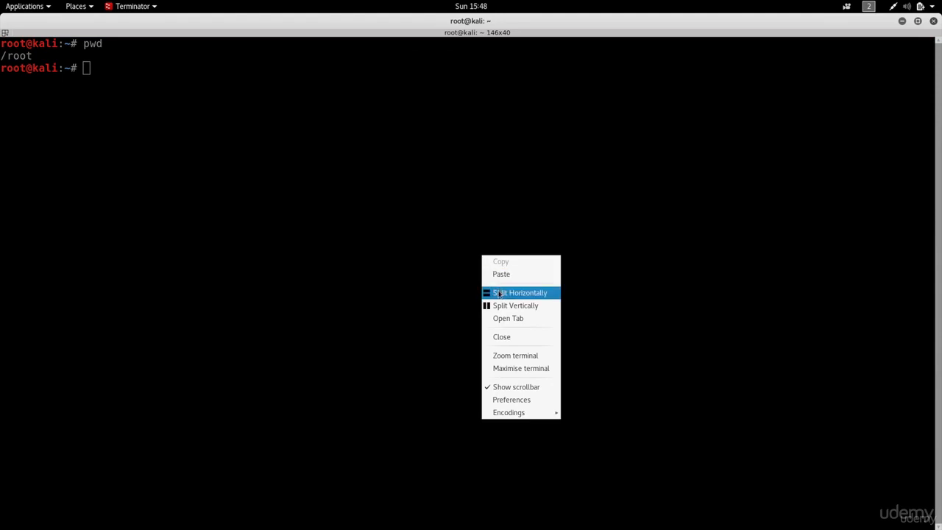
click(519, 292)
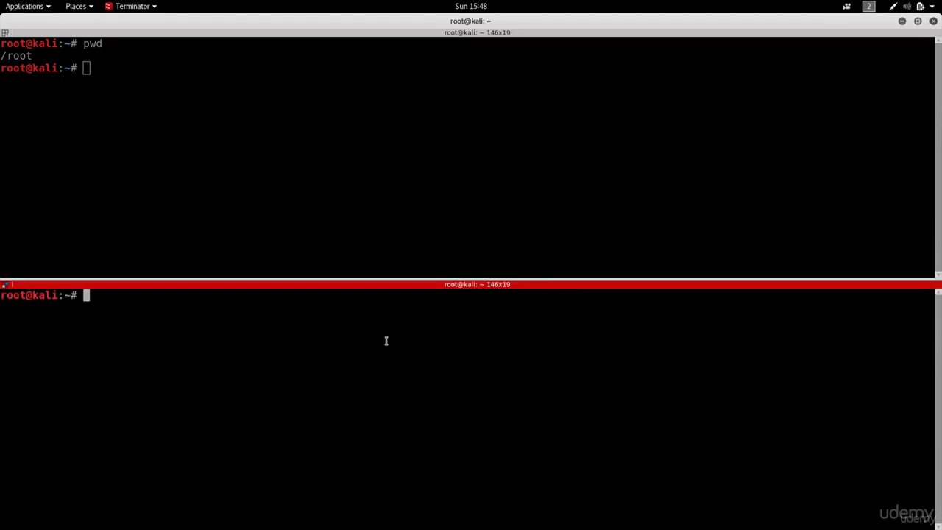
text(ls)
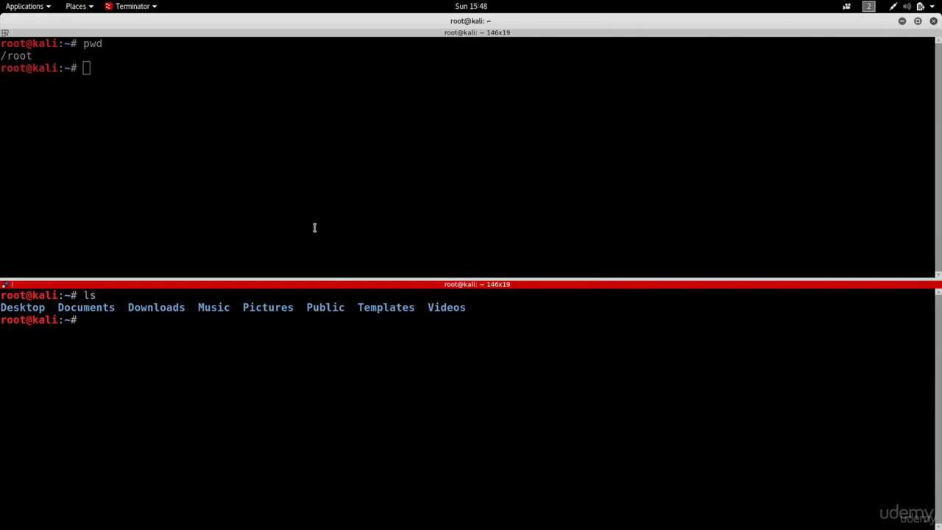
mouse_move(545, 379)
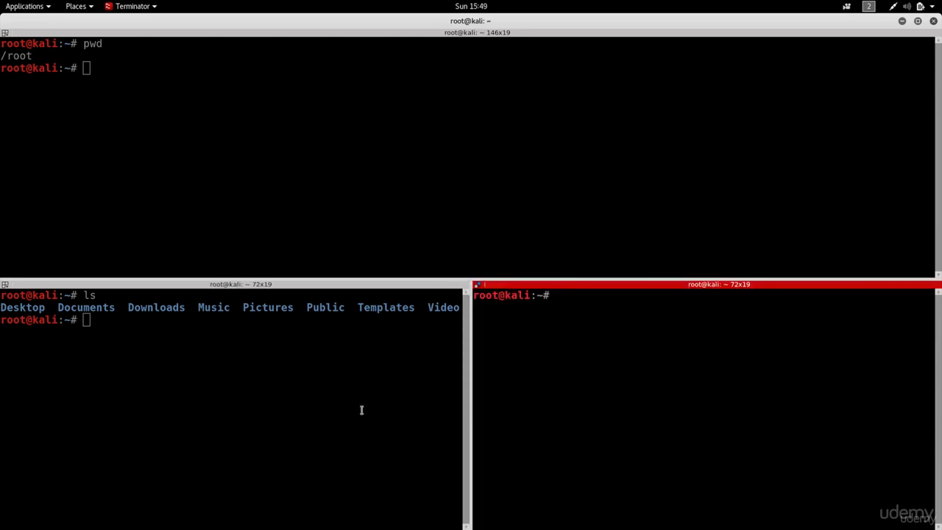
mouse_move(500, 527)
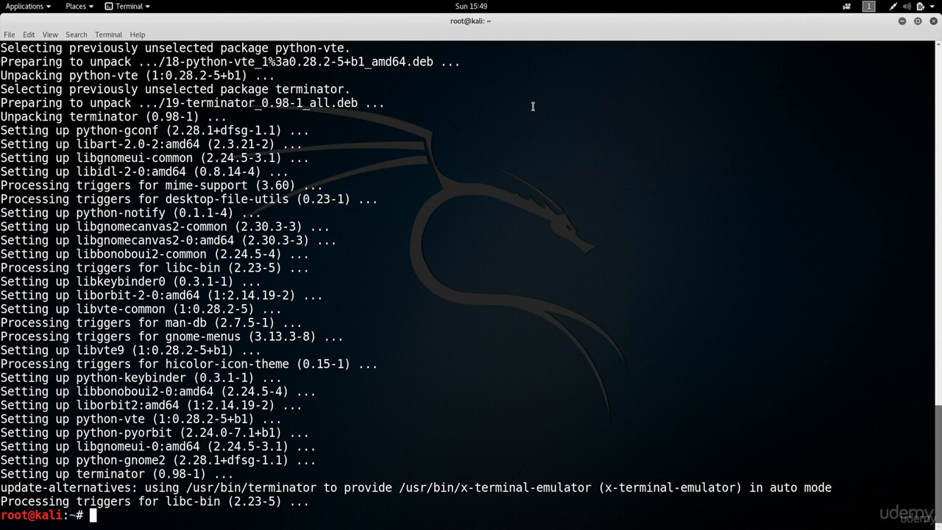
Begin typing the apt upgrade command with 'apt-' at the root prompt
text(apt-)
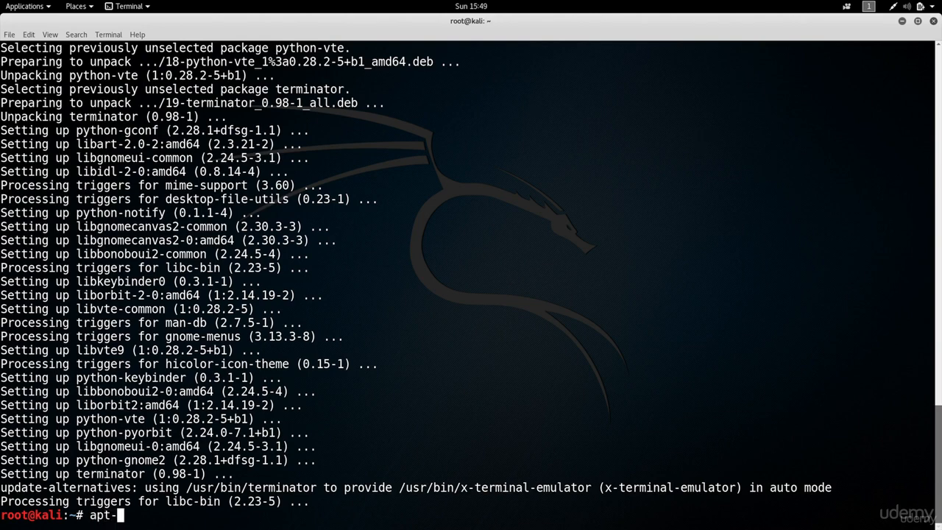